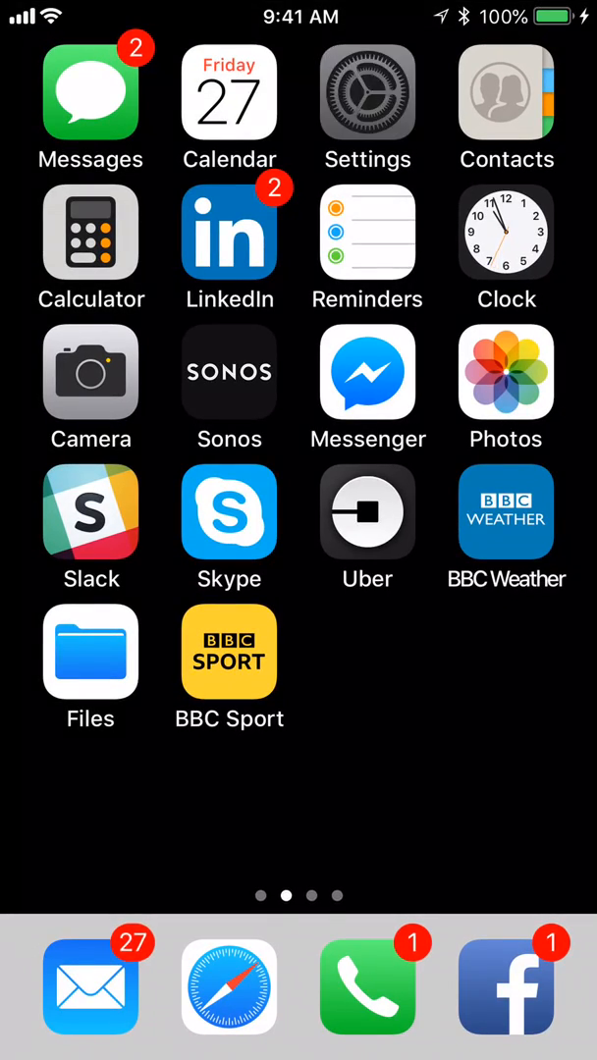
# Step: Join the open DY-Nomad-1234 Wi-Fi network from the Settings Wi-Fi list
pyautogui.click(367, 108)
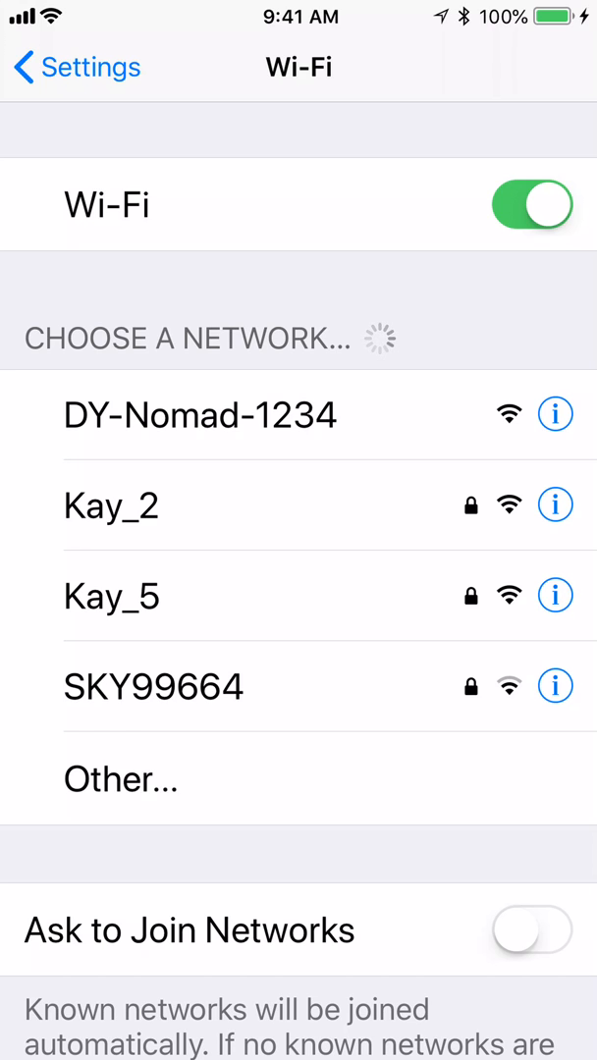
pyautogui.click(199, 414)
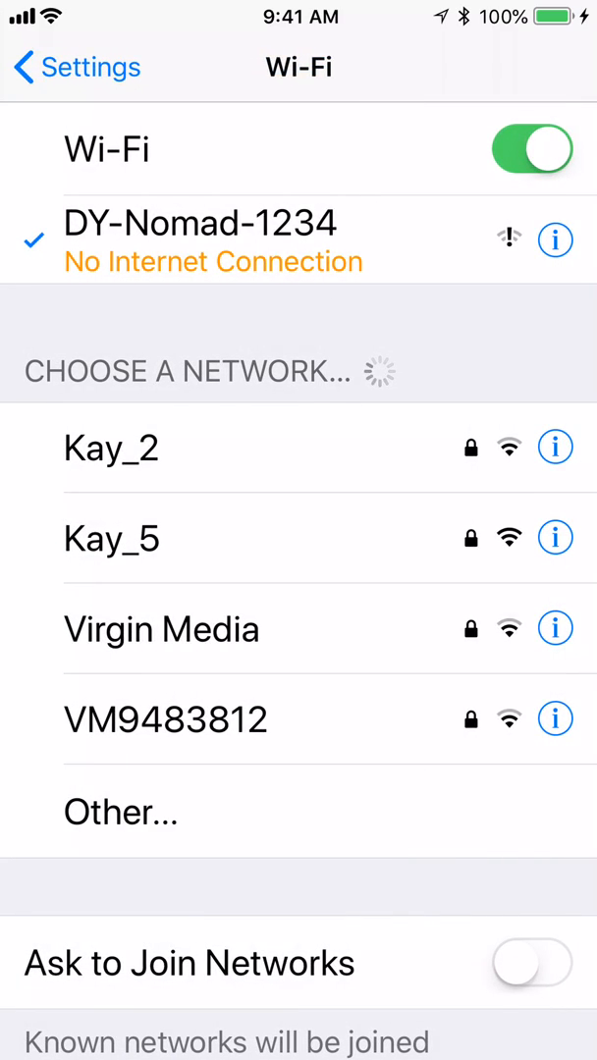
# Step: Review DY-Nomad-1234's network details down to its IPv4 address
pyautogui.click(555, 239)
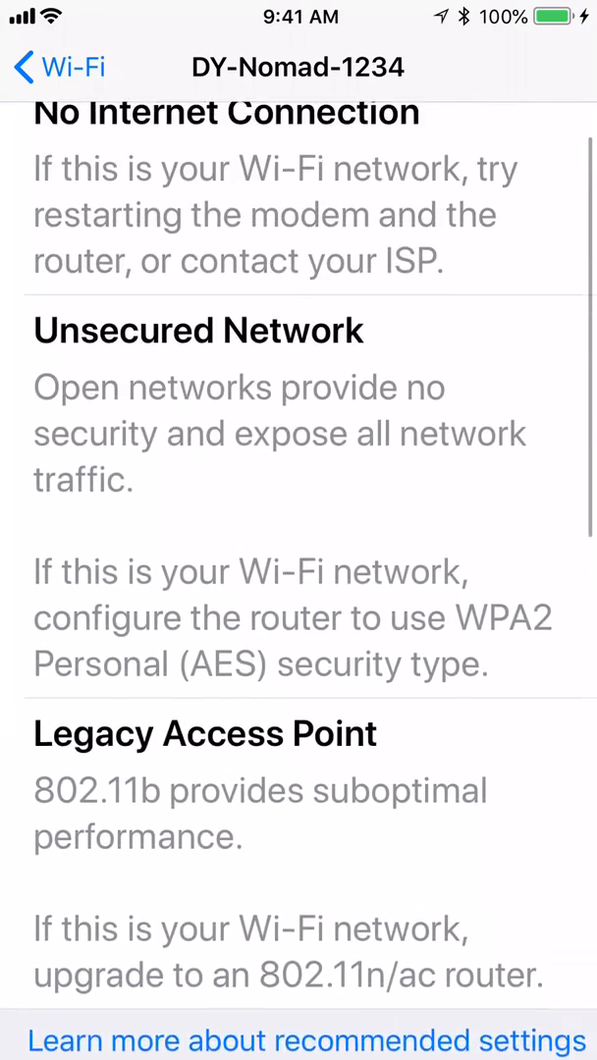
pyautogui.scroll(-3)
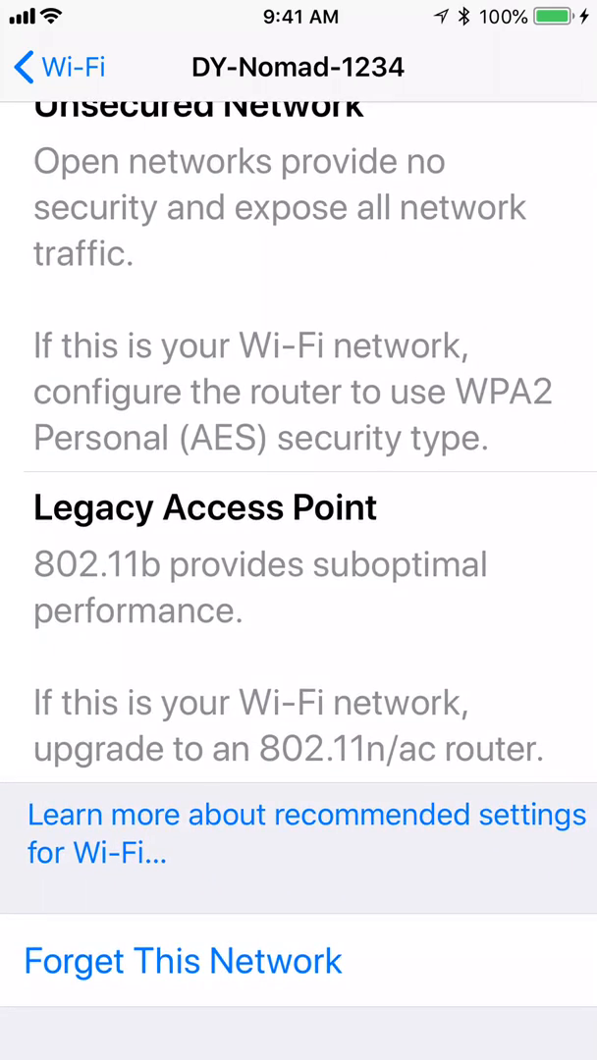
pyautogui.scroll(-3)
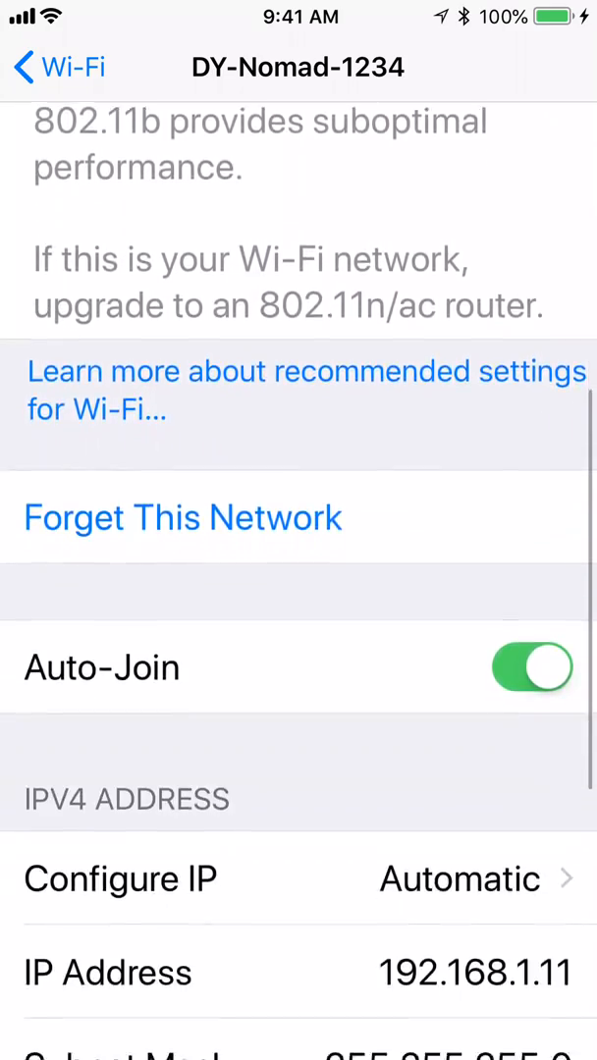
pyautogui.scroll(-3)
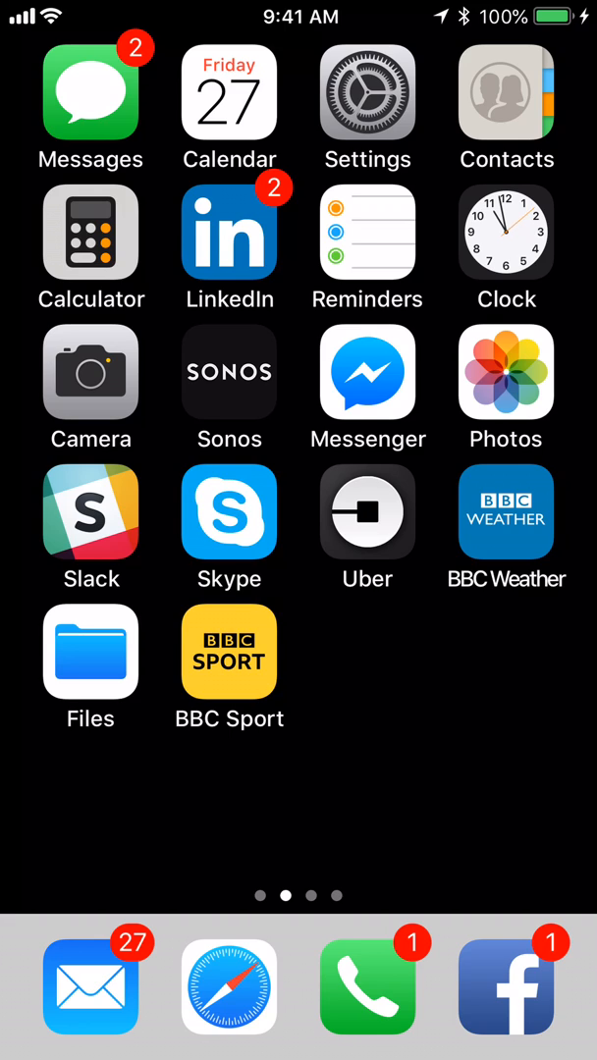
# Step: Launch iAIS from the Digital Yacht folder on the last home screen page
pyautogui.hscroll(-3)
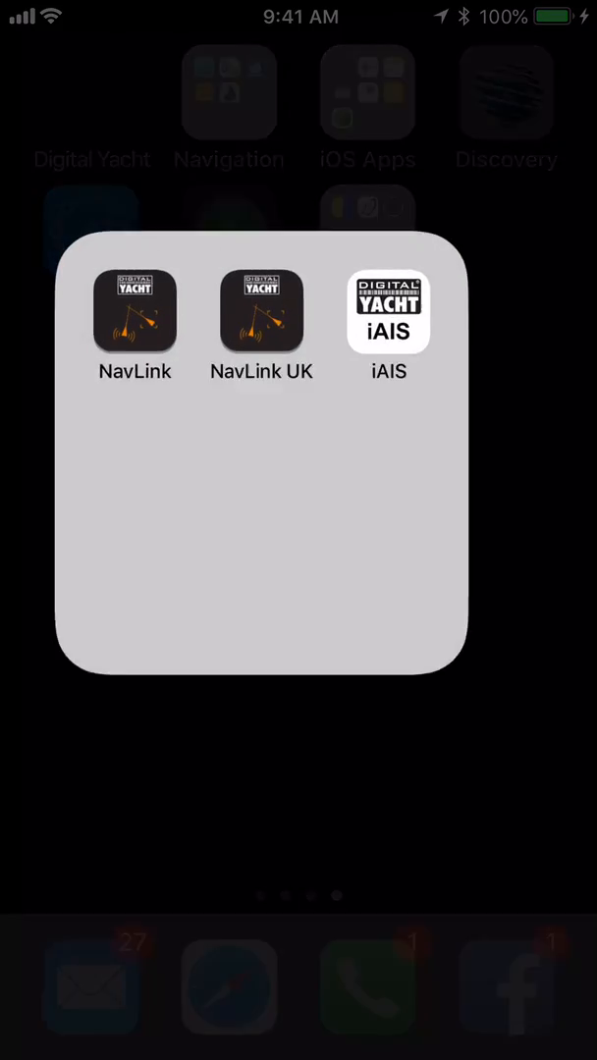
pyautogui.click(388, 312)
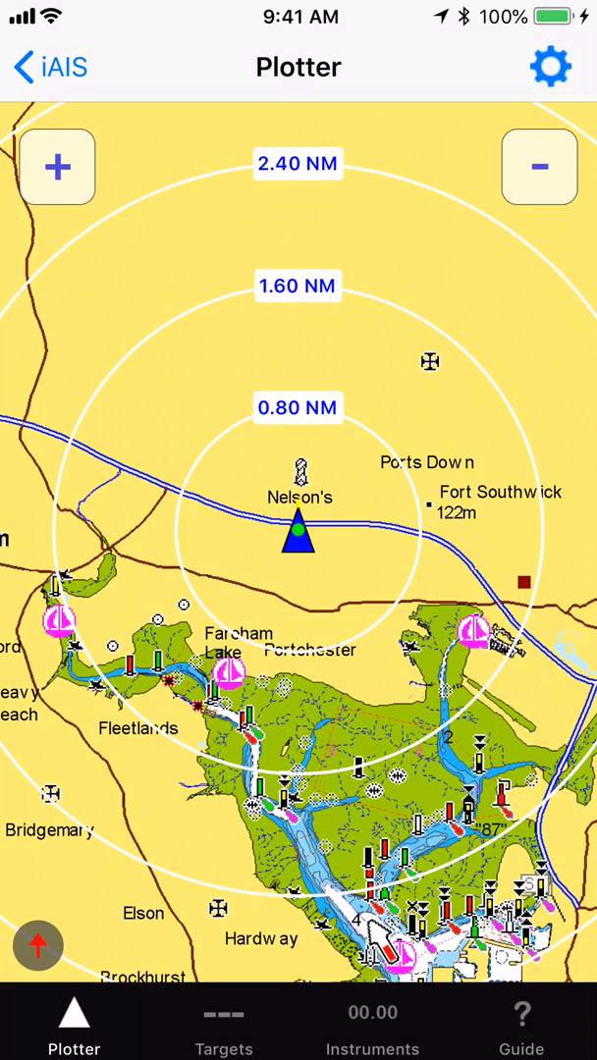
# Step: Reach the TCP/IP NMEA Client page, set to UDP port 2000 with link off
pyautogui.click(57, 166)
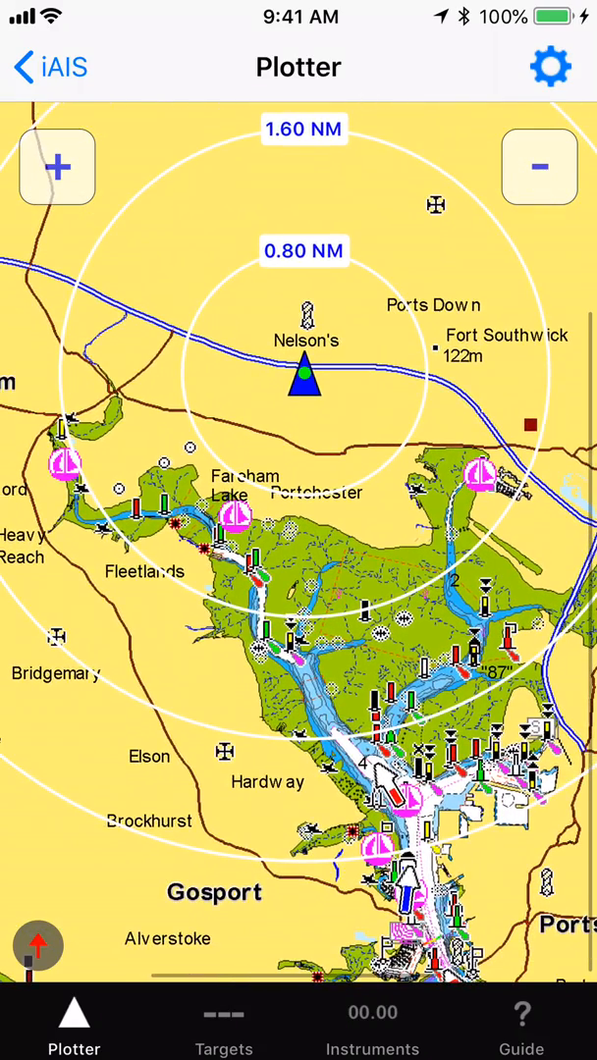
pyautogui.click(538, 167)
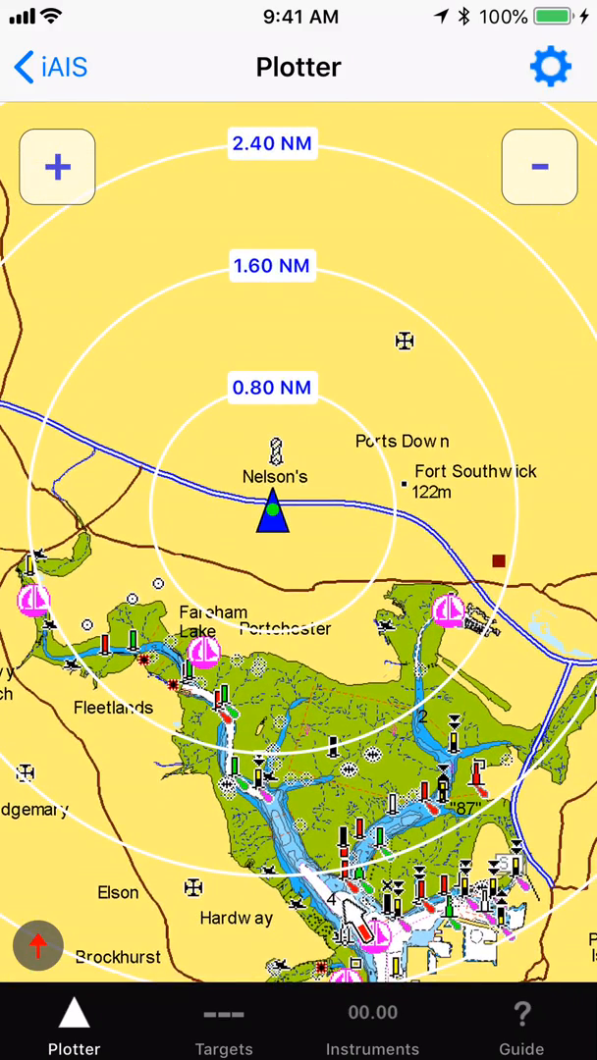
pyautogui.click(371, 1021)
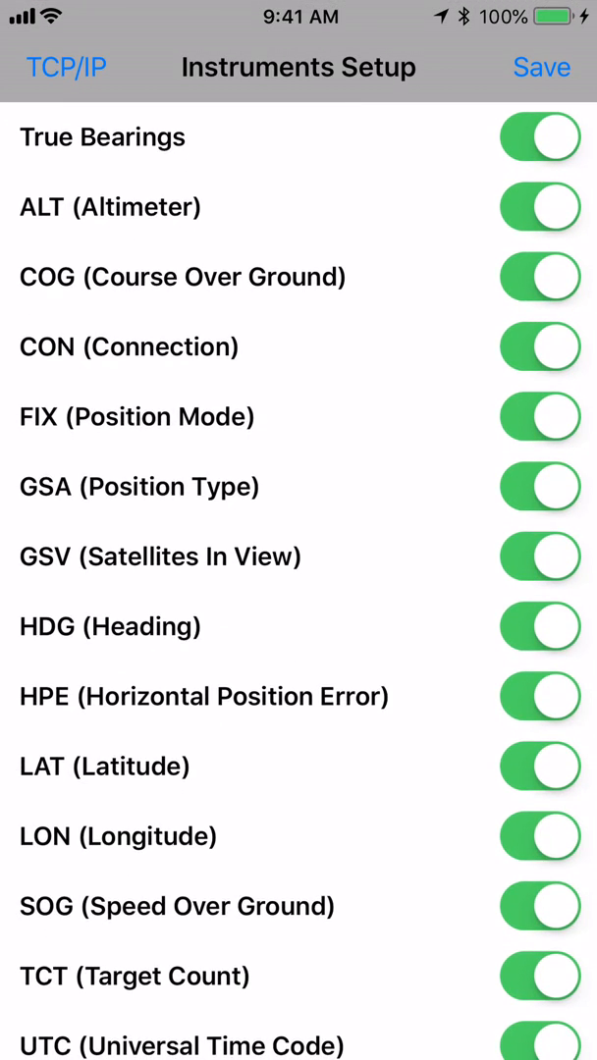
pyautogui.click(65, 67)
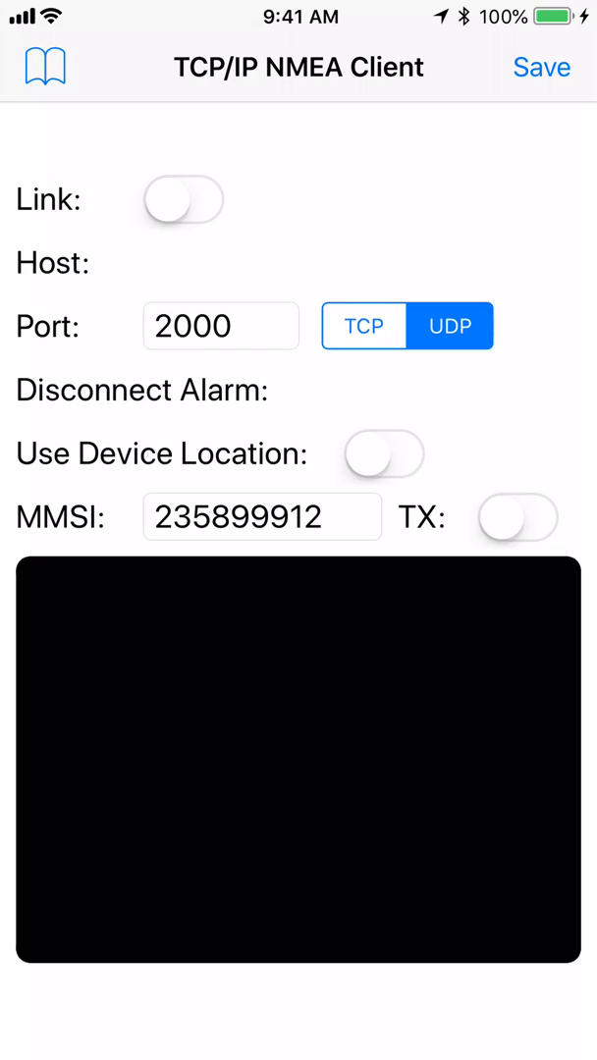
# Step: Save the TCP/IP NMEA Client page and return to the Plotter showing only range rings
pyautogui.click(182, 200)
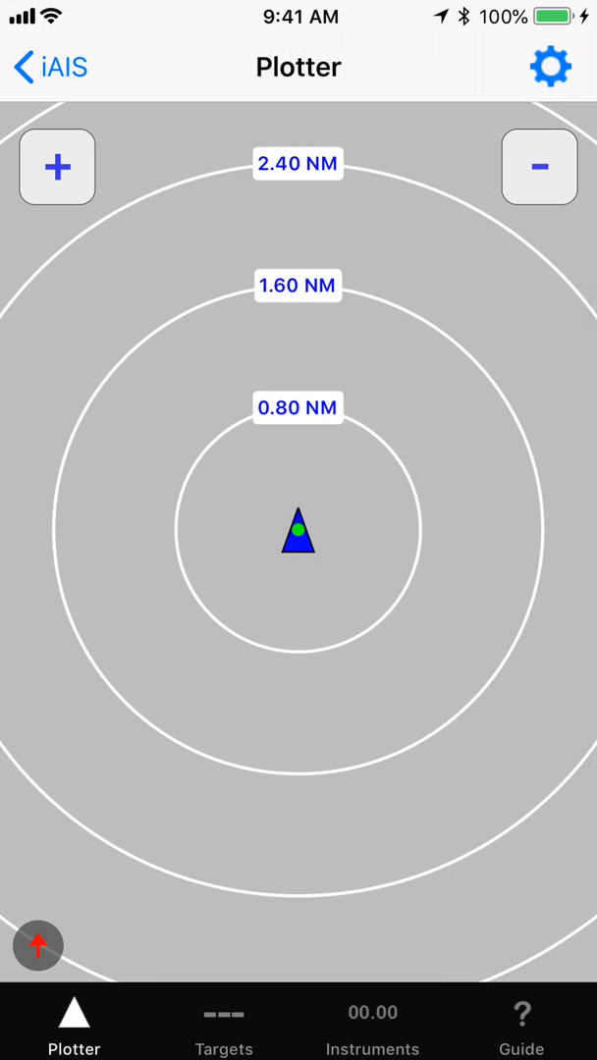
# Step: Switch the TCP/IP Link on with UDP so AIS and GPS sentences stream in
pyautogui.click(372, 1021)
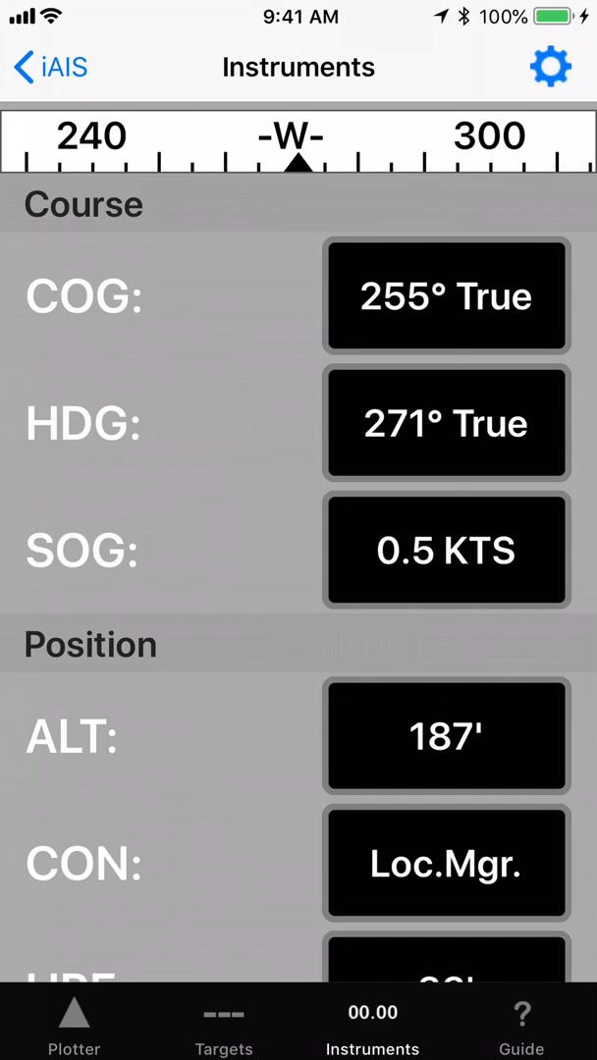
pyautogui.click(550, 67)
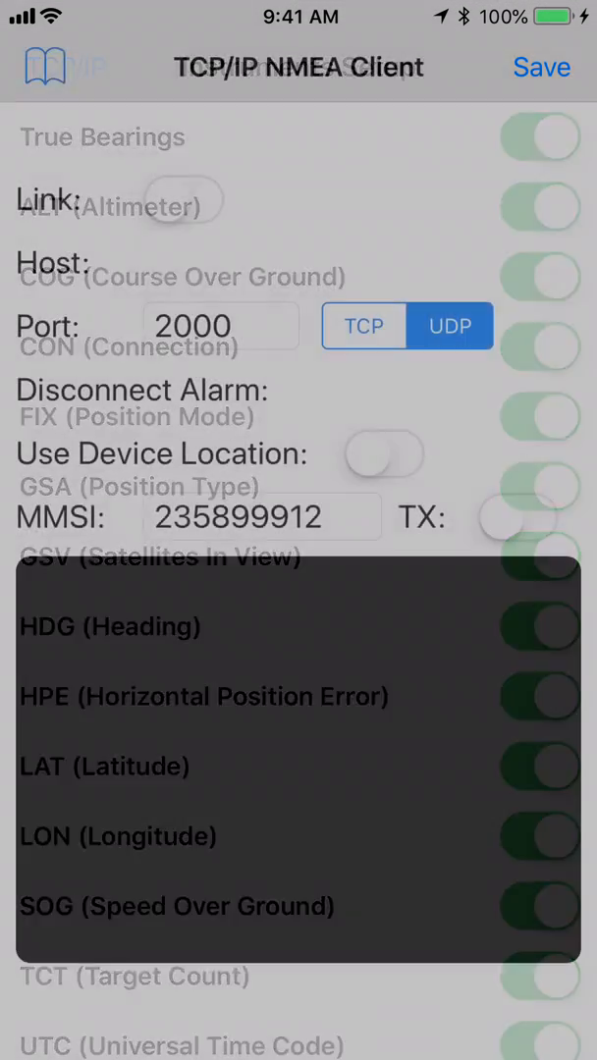
pyautogui.click(448, 325)
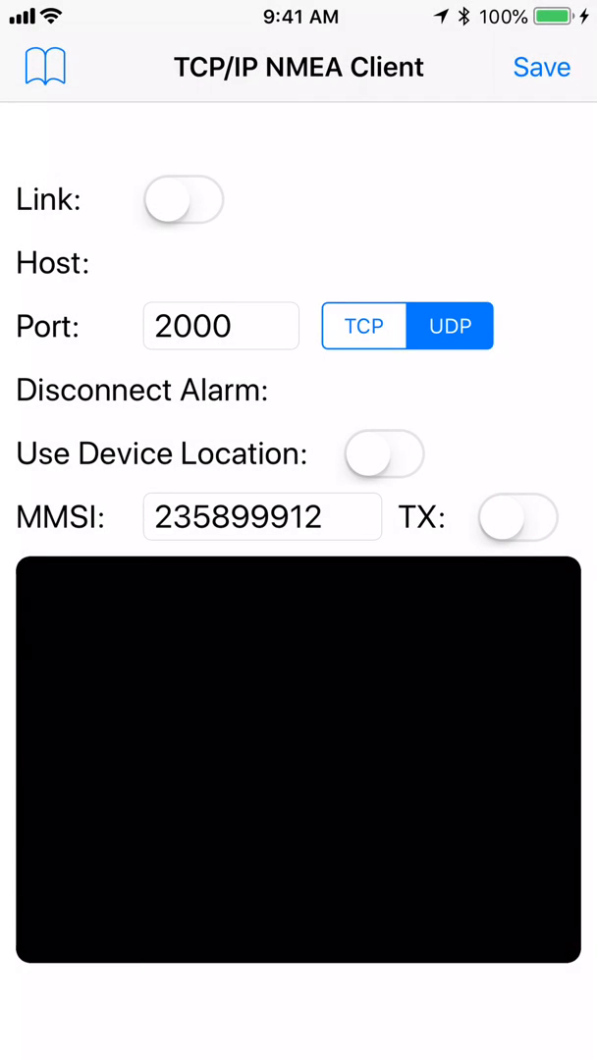
pyautogui.click(183, 200)
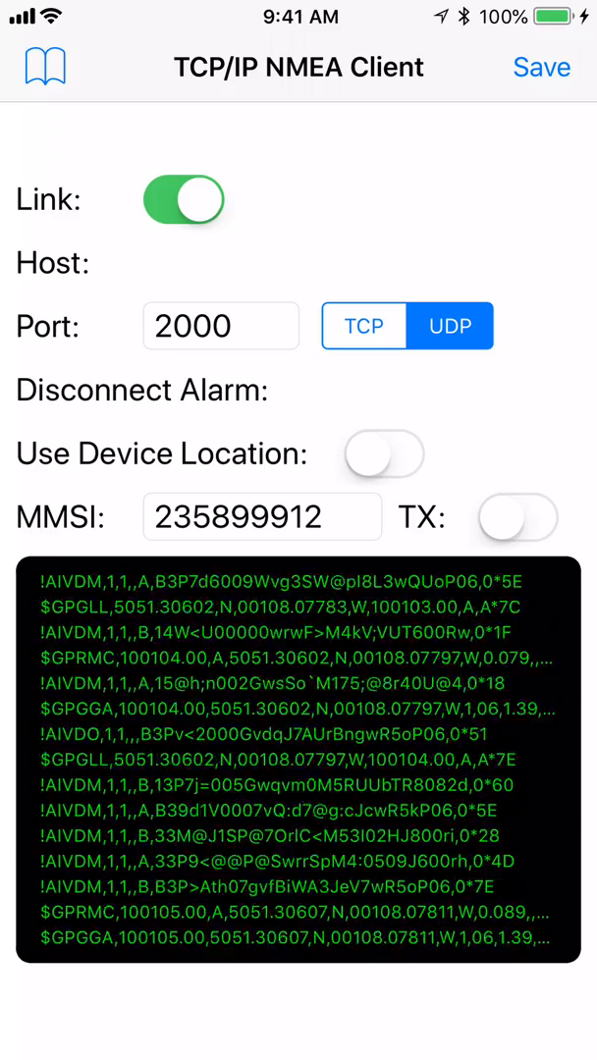
# Step: Save the link settings and view AIS vessel targets on the detailed Plotter chart
pyautogui.click(44, 67)
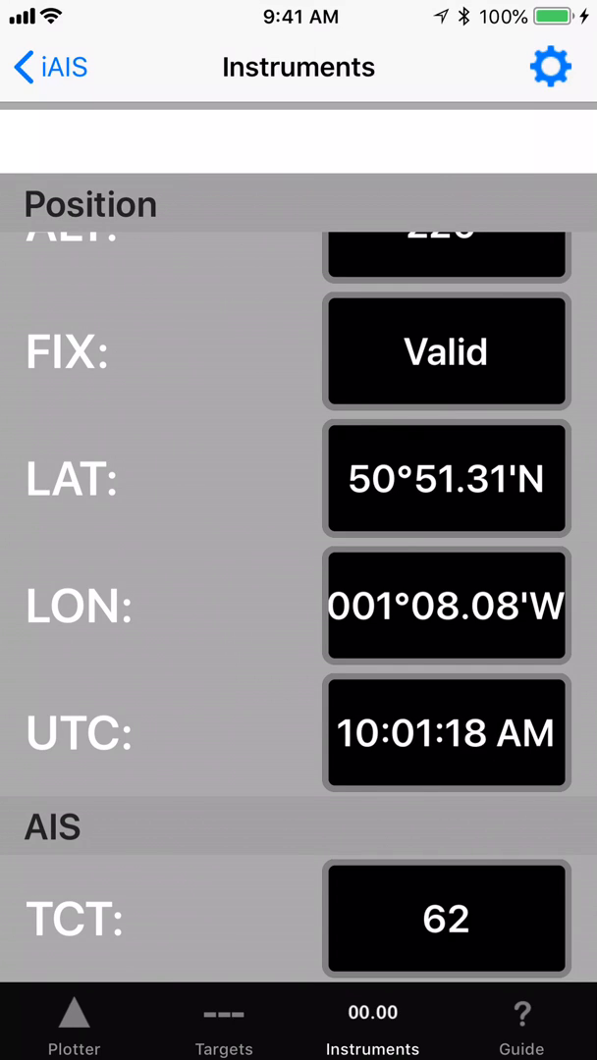
pyautogui.click(74, 1021)
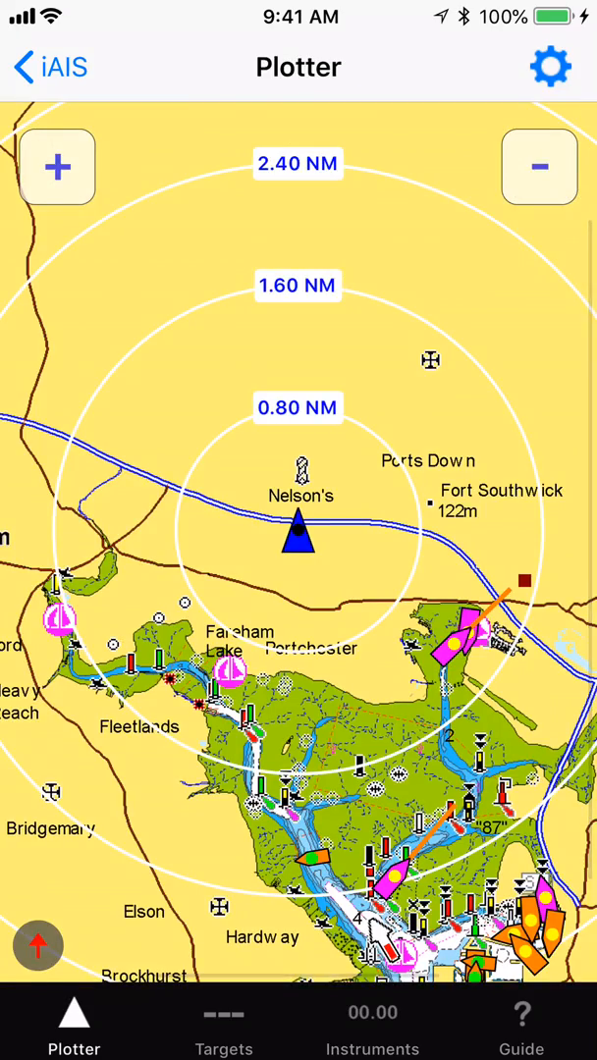